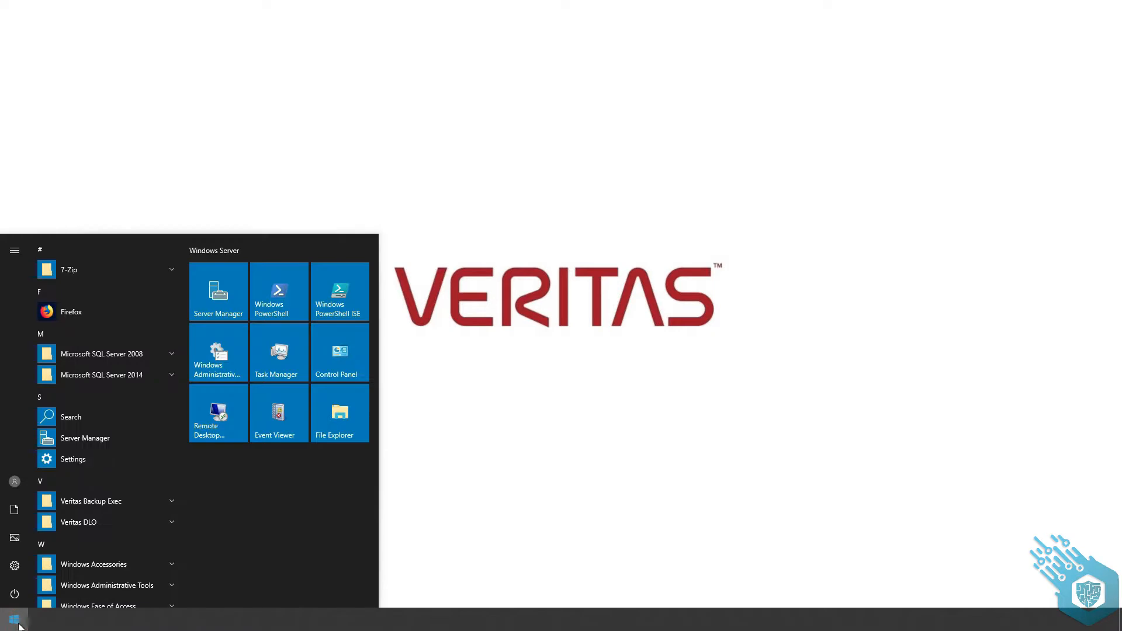
Launch Veritas Backup Exec from a Start menu search for "backup"
type("backup")
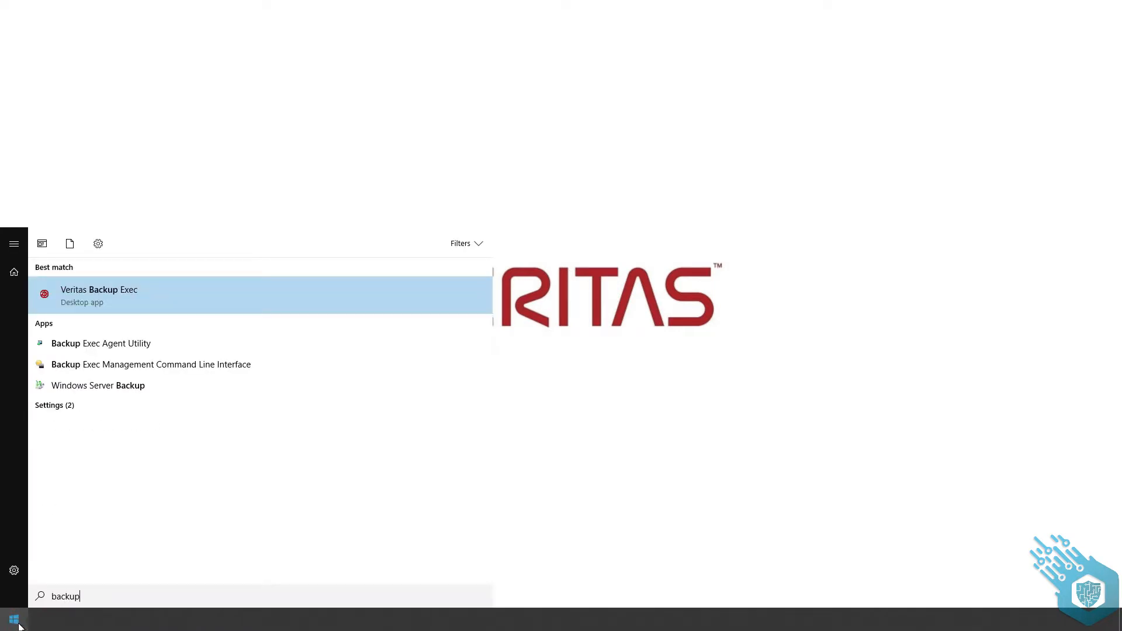
left_click(99, 295)
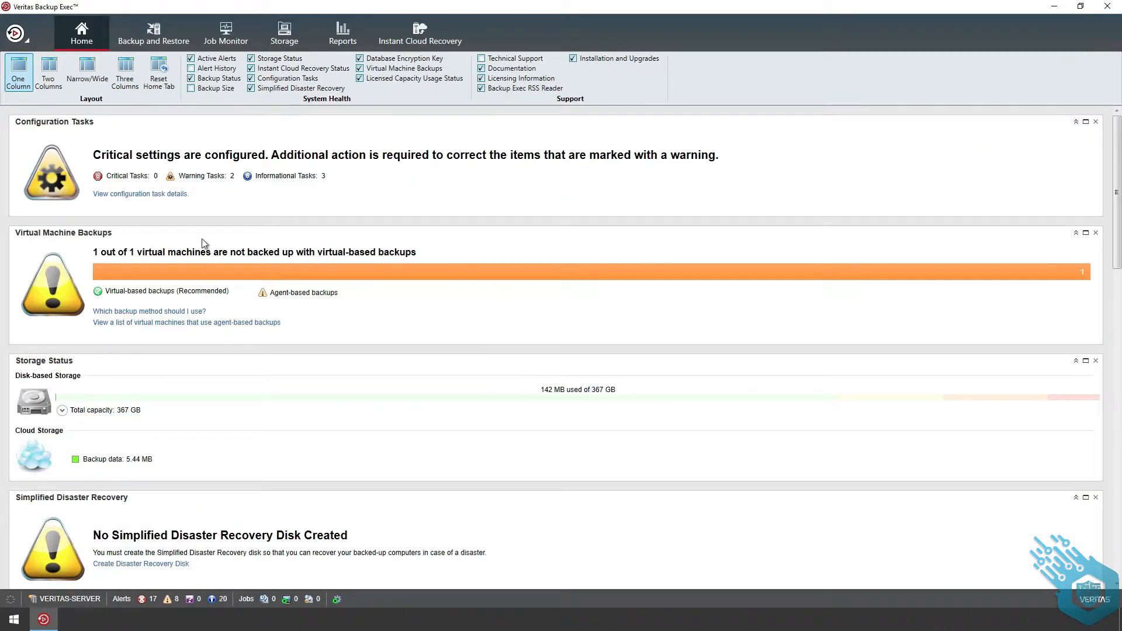
Start the Add a Server wizard for a VMware vCenter/ESX host at address 192.168.1.14
left_click(153, 34)
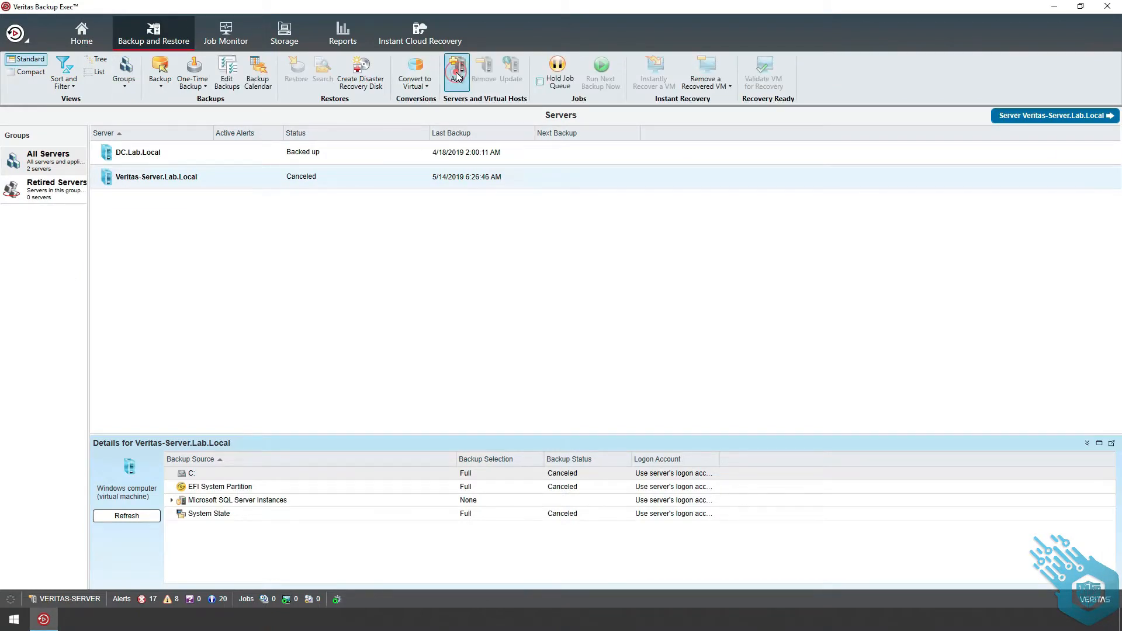
left_click(456, 71)
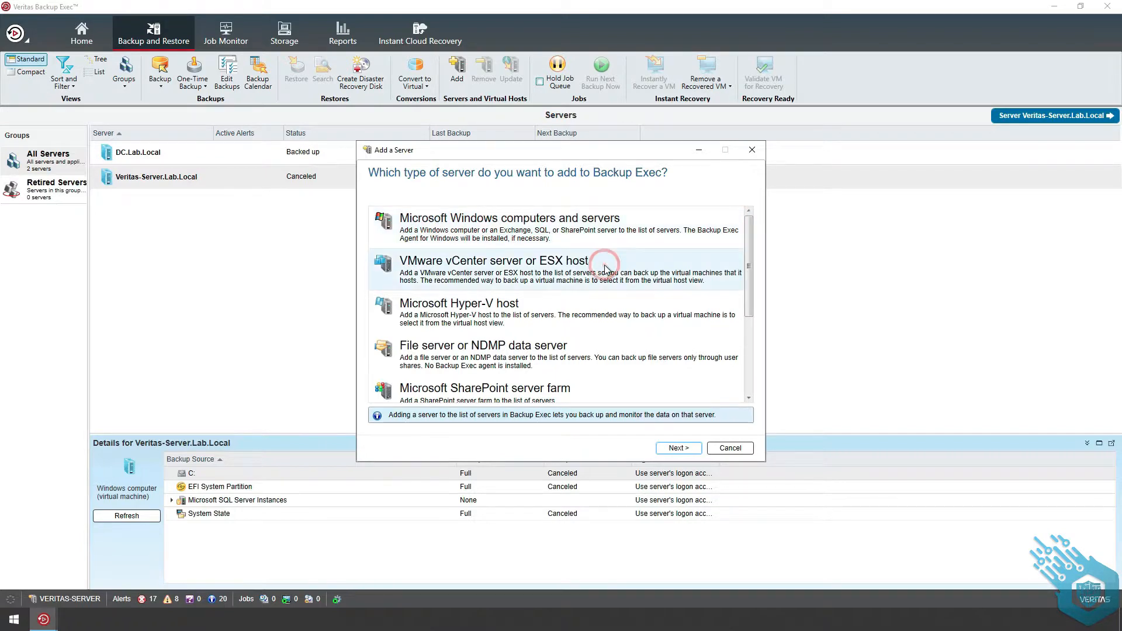
left_click(677, 446)
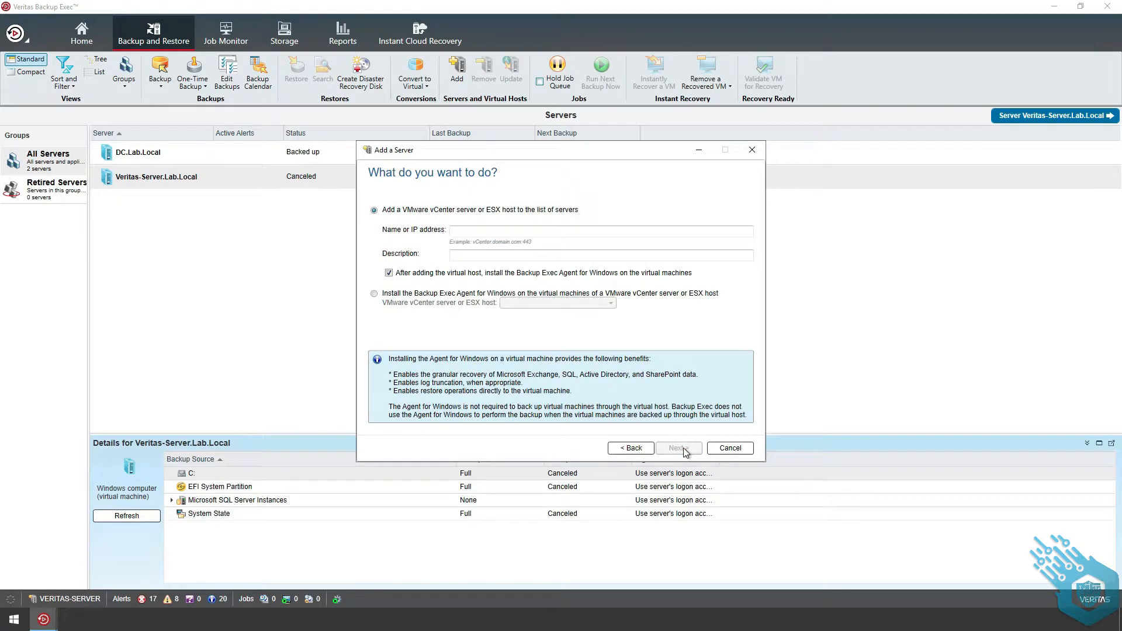
left_click(600, 230)
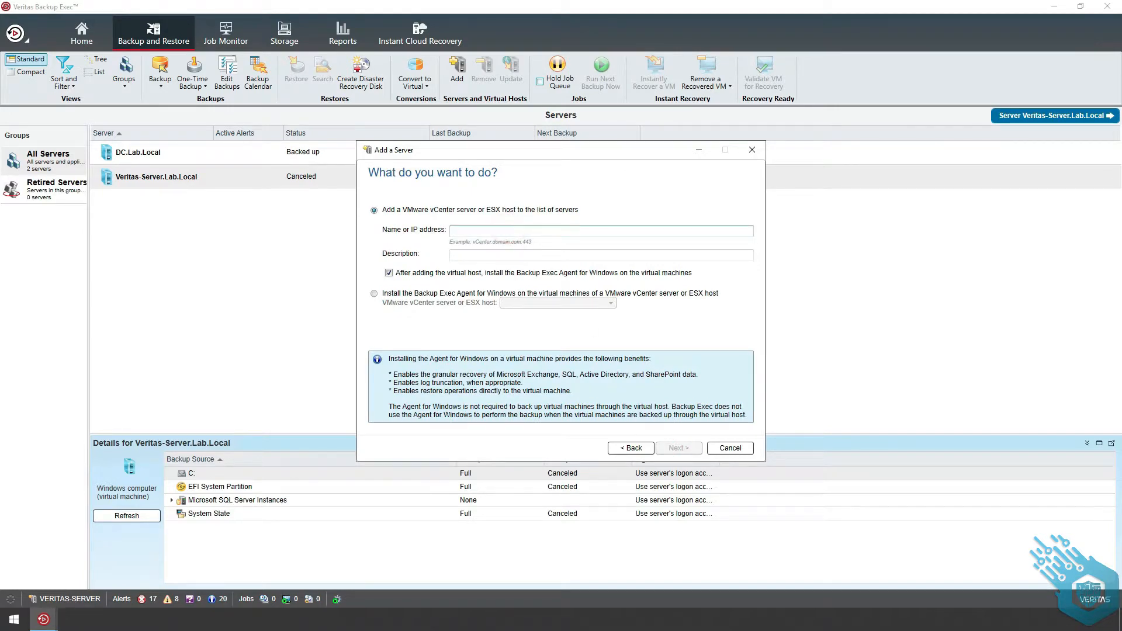
type("192.168.1.1")
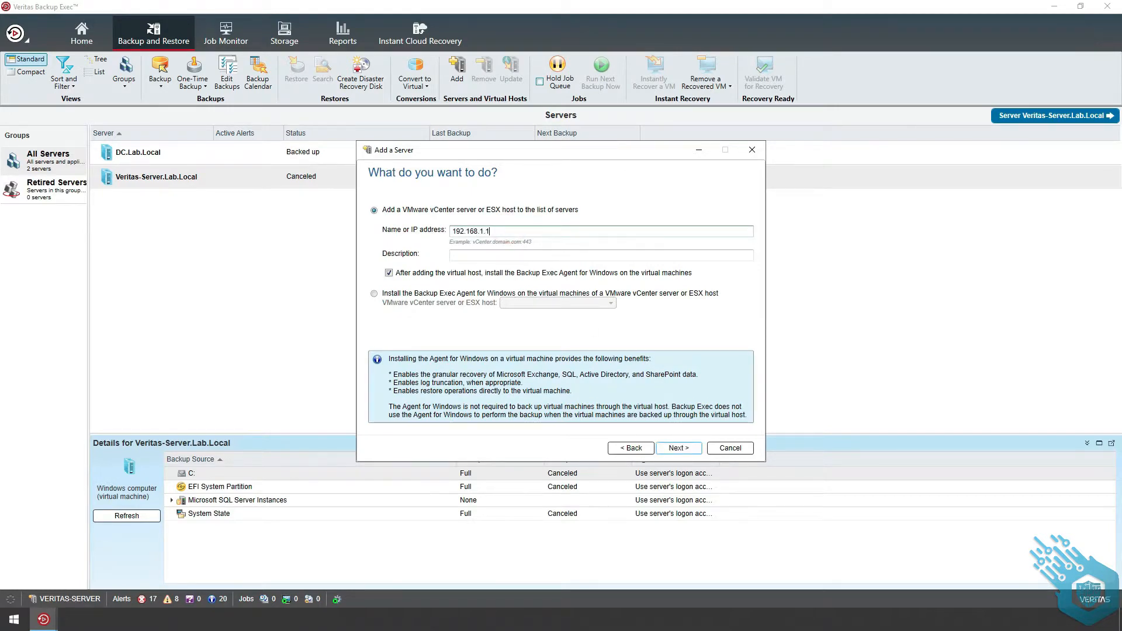
type("4")
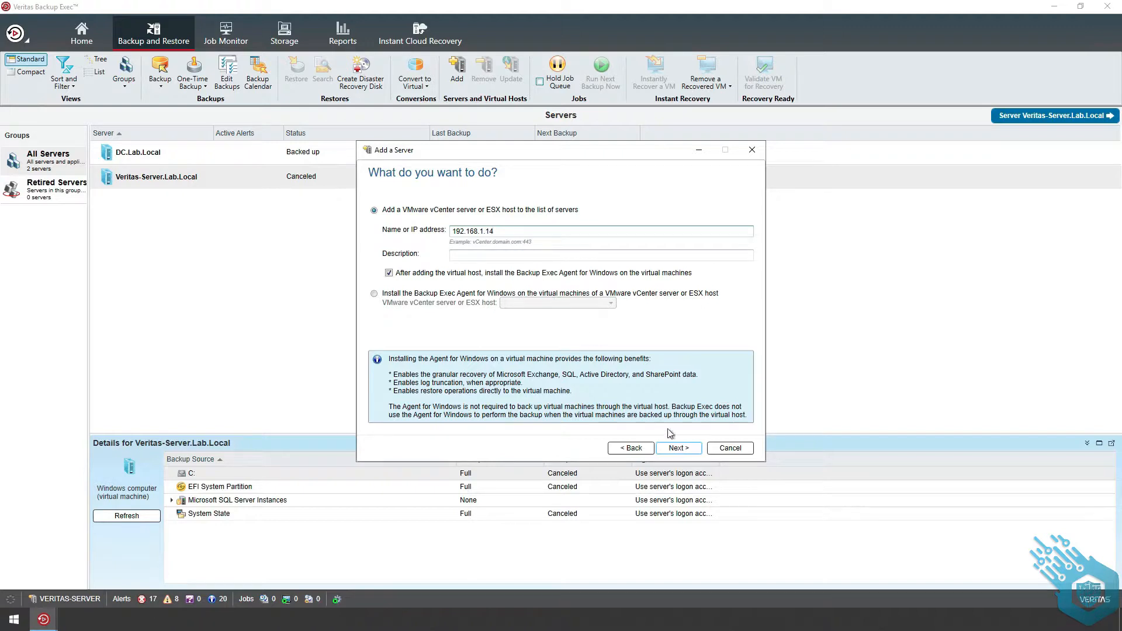
left_click(677, 448)
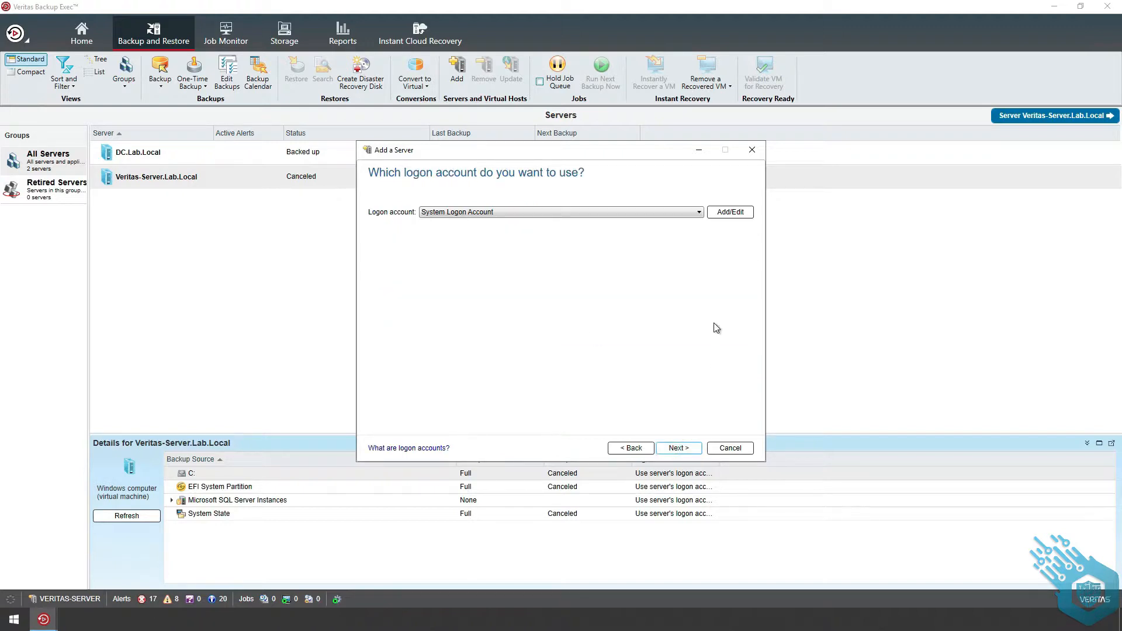
Add root credentials as a logon account named 'VMware ESXi' and select it for this host
left_click(729, 212)
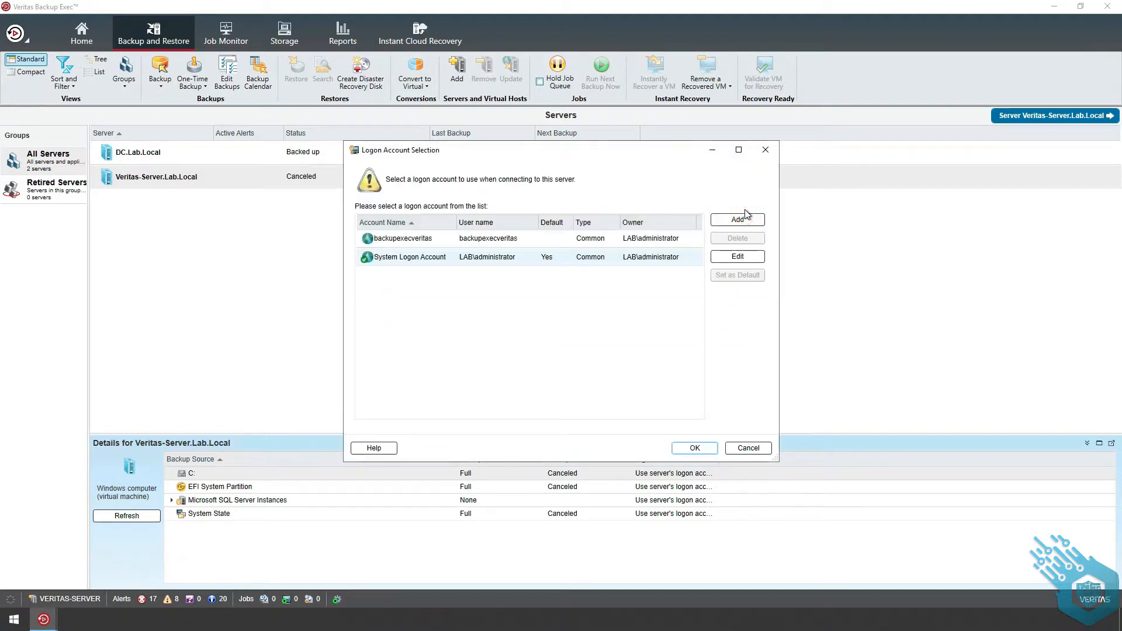
left_click(736, 219)
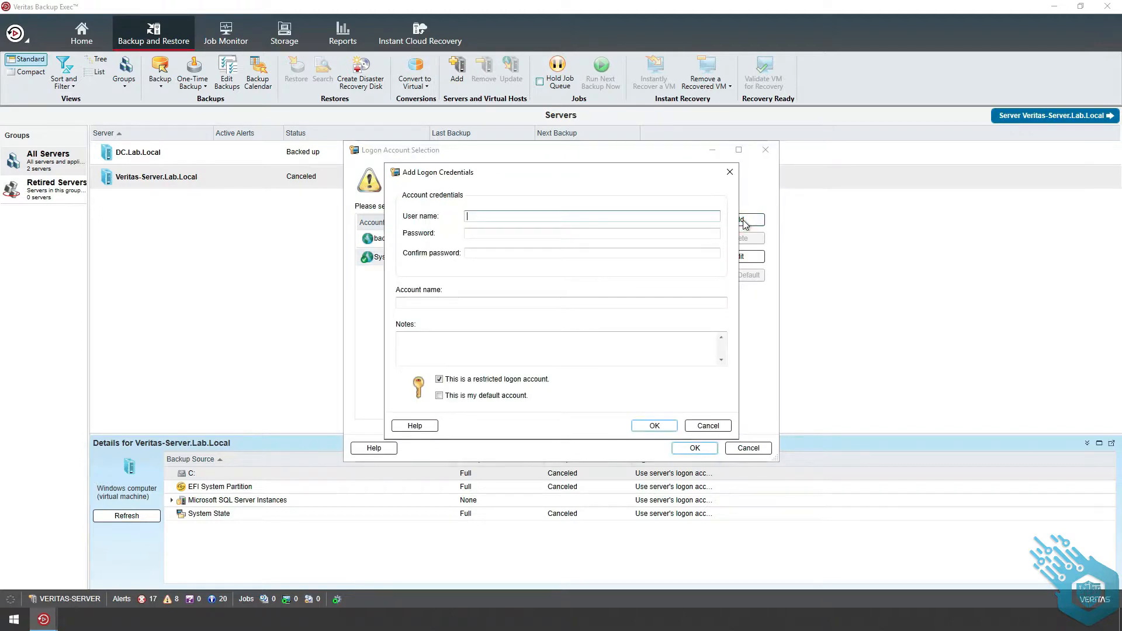
type("root")
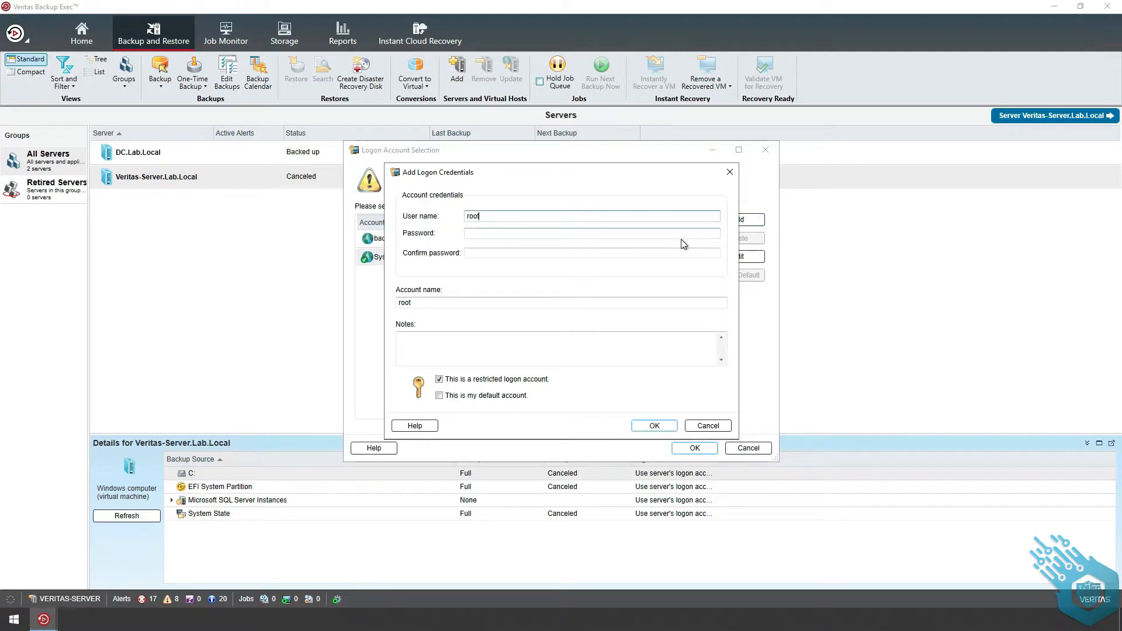
left_click(590, 233)
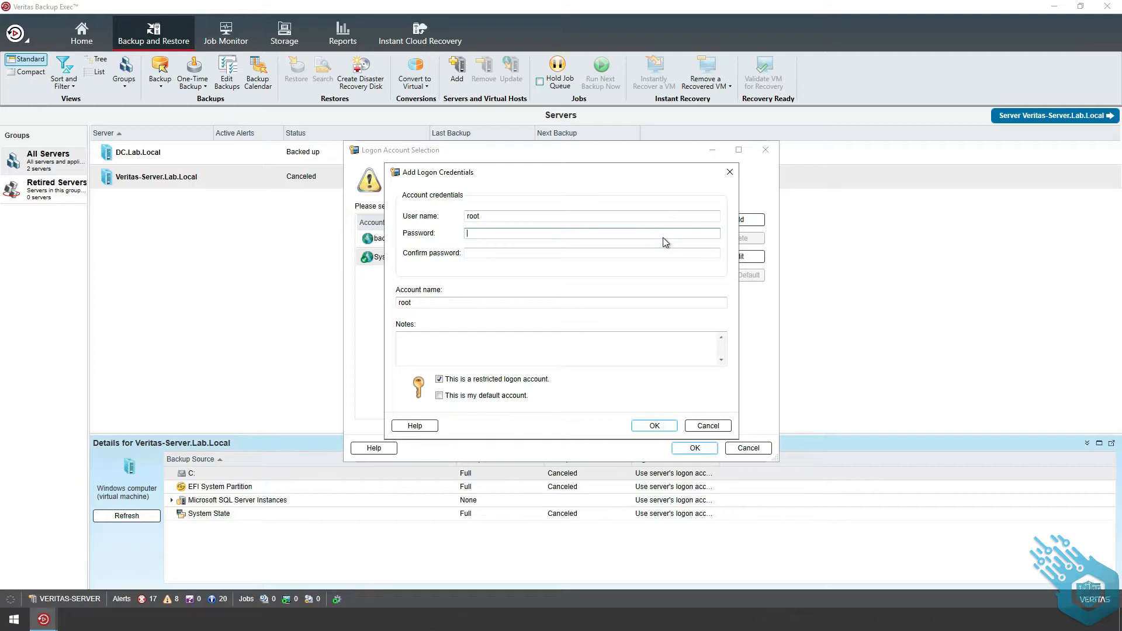
type("password")
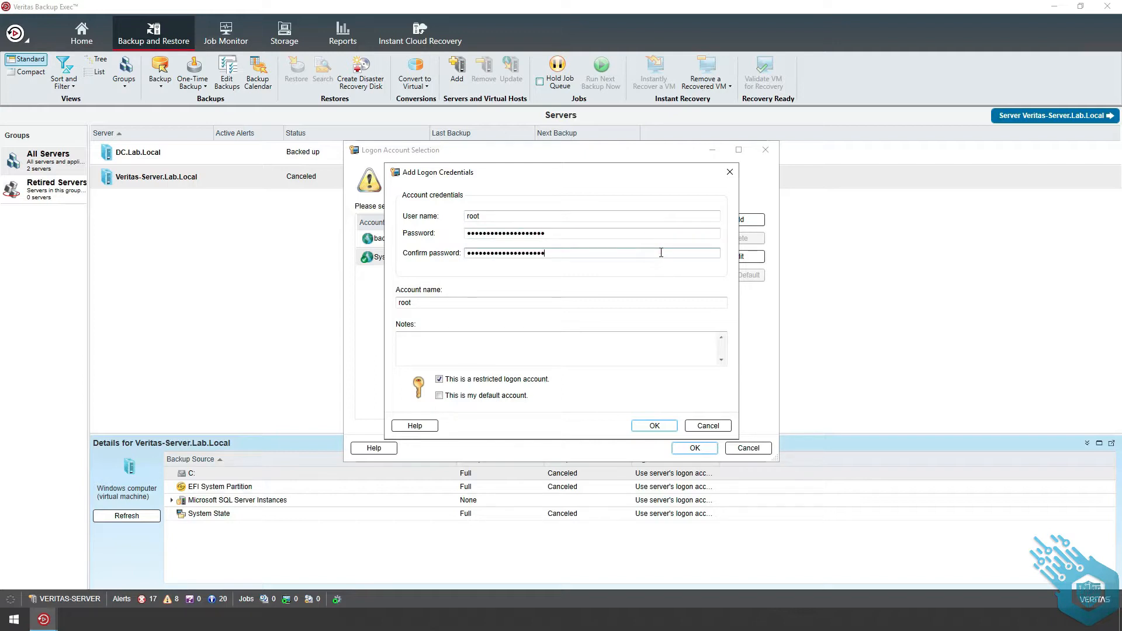
left_click(560, 302)
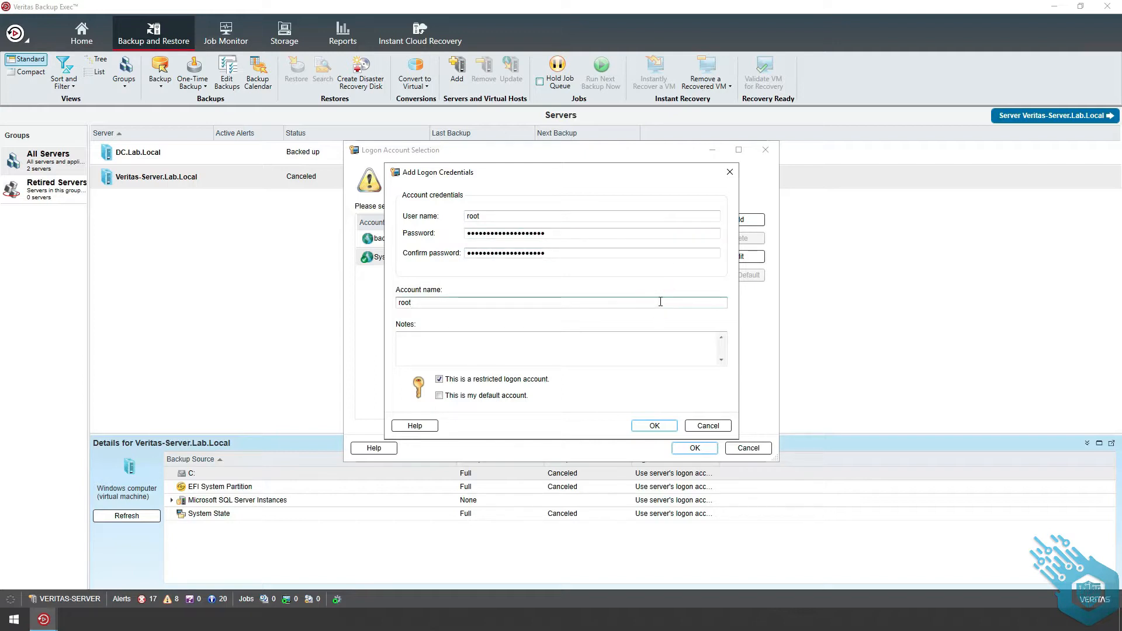
type("V")
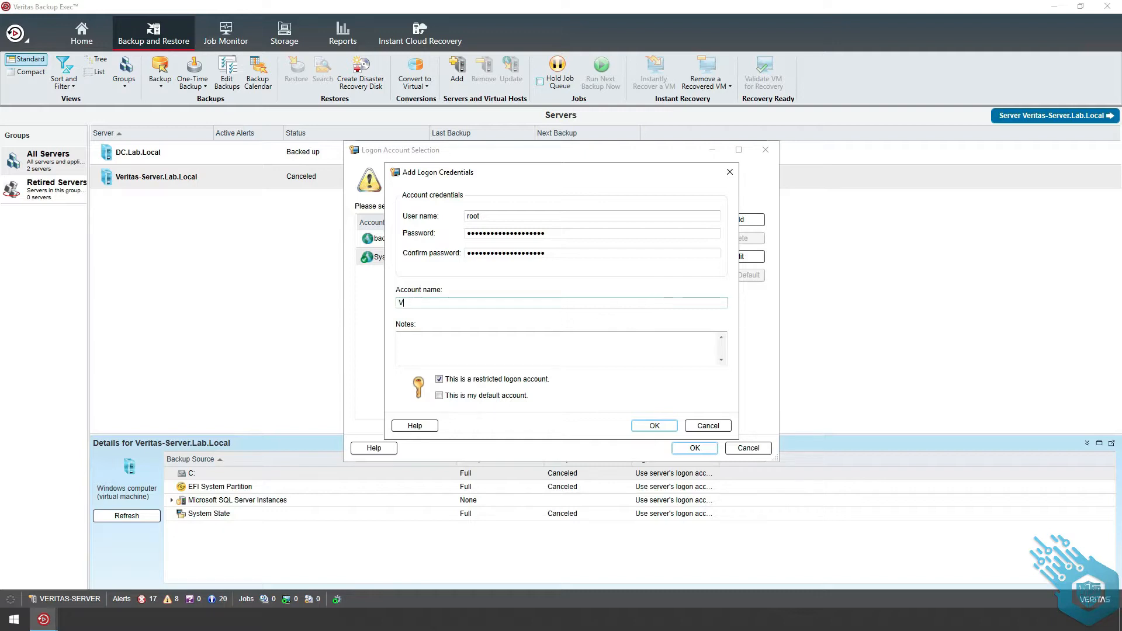
type("Mware ESXi")
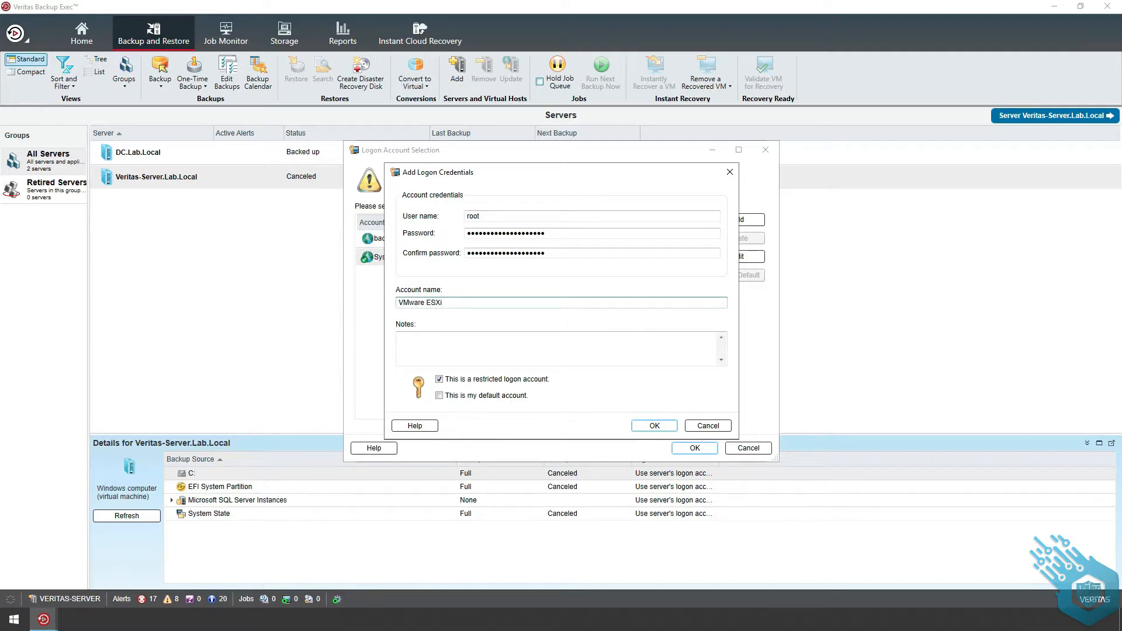
left_click(652, 425)
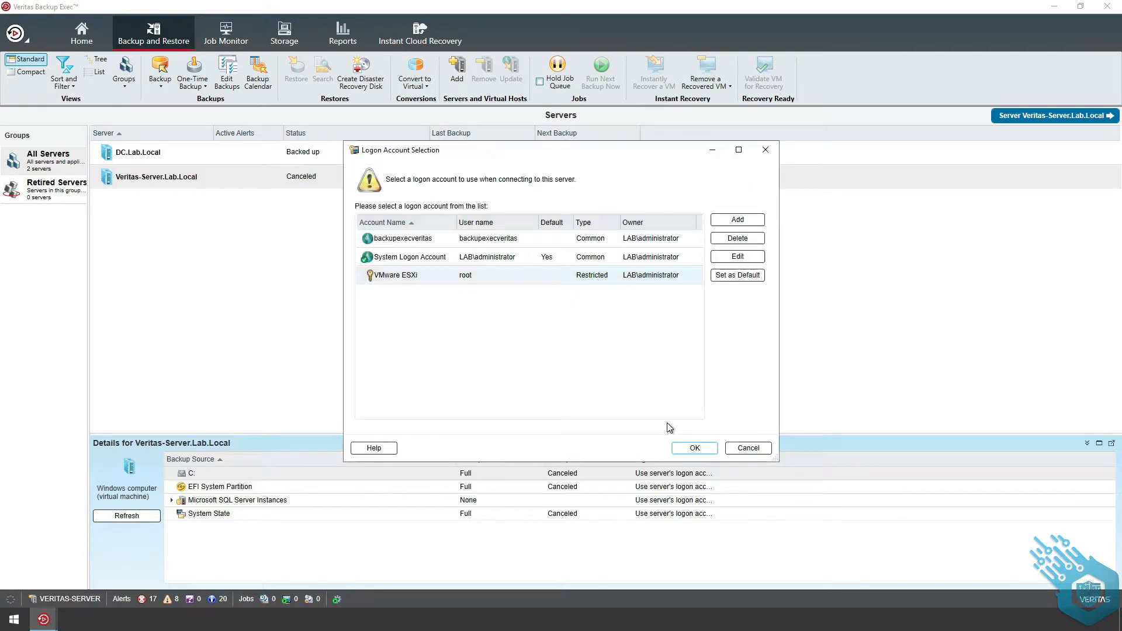
left_click(692, 447)
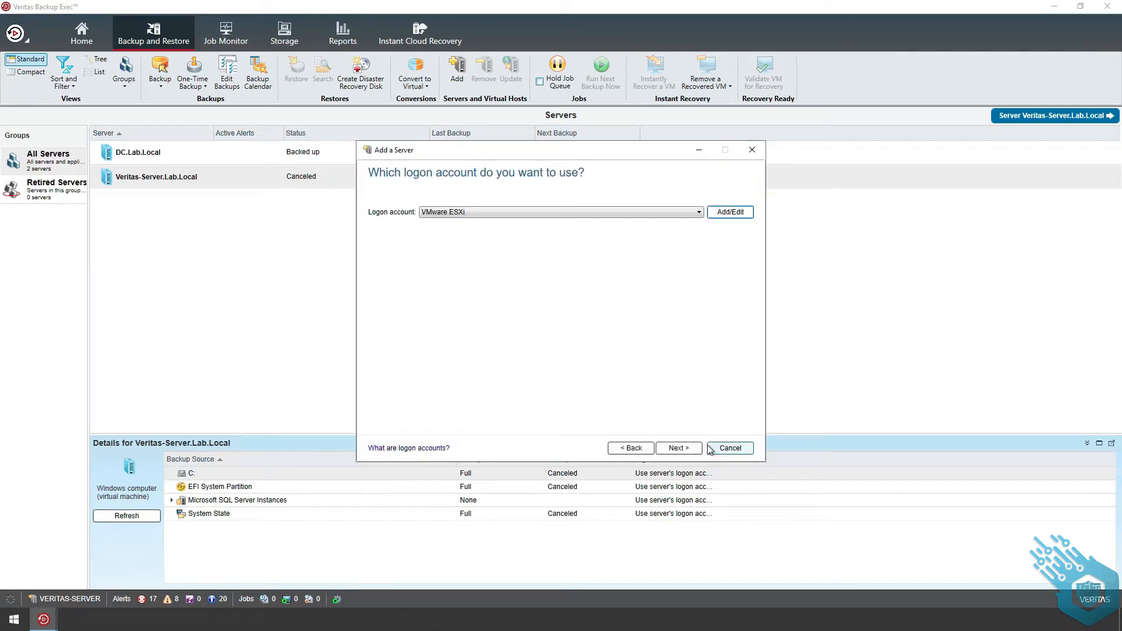
Confirm adding host 192.168.1.14 and allow Backup Exec to establish trust with the servers
left_click(676, 448)
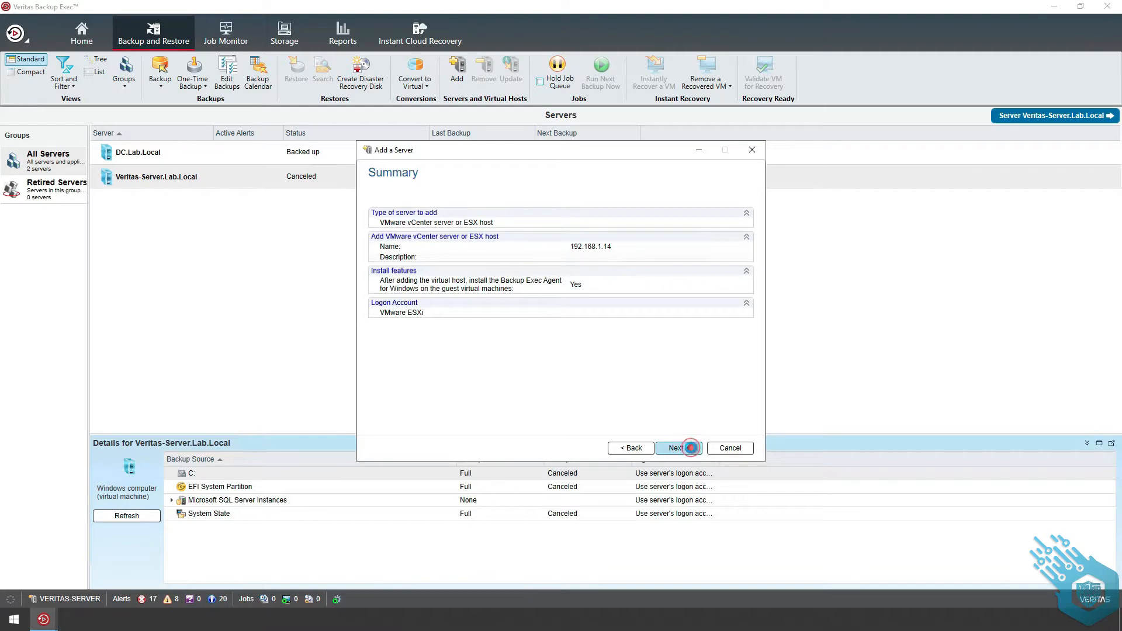
left_click(675, 448)
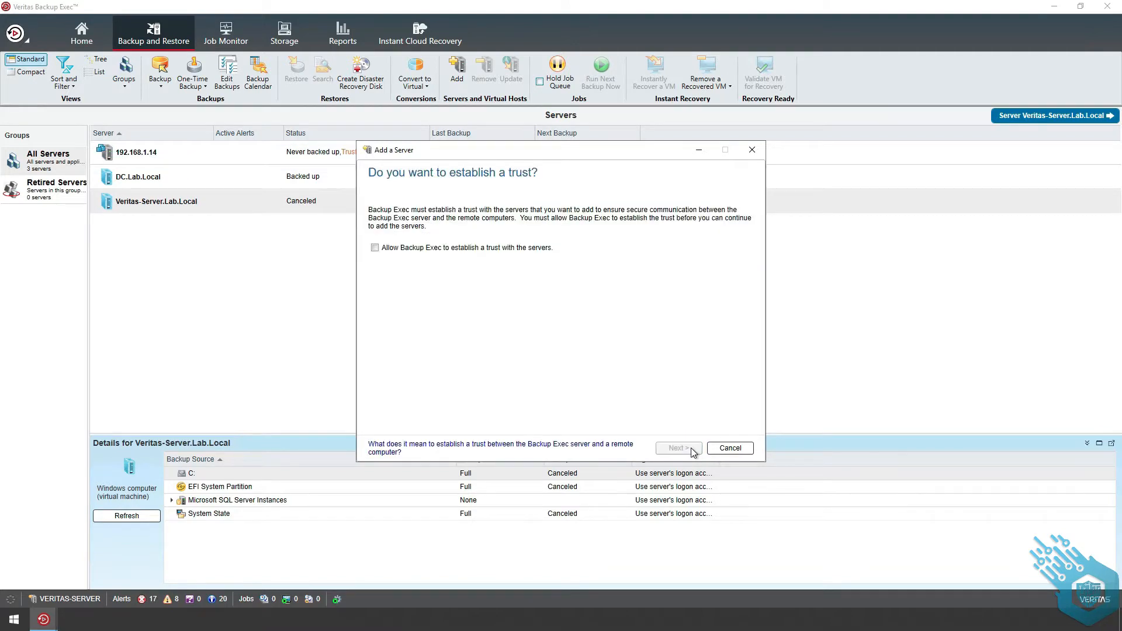
left_click(374, 247)
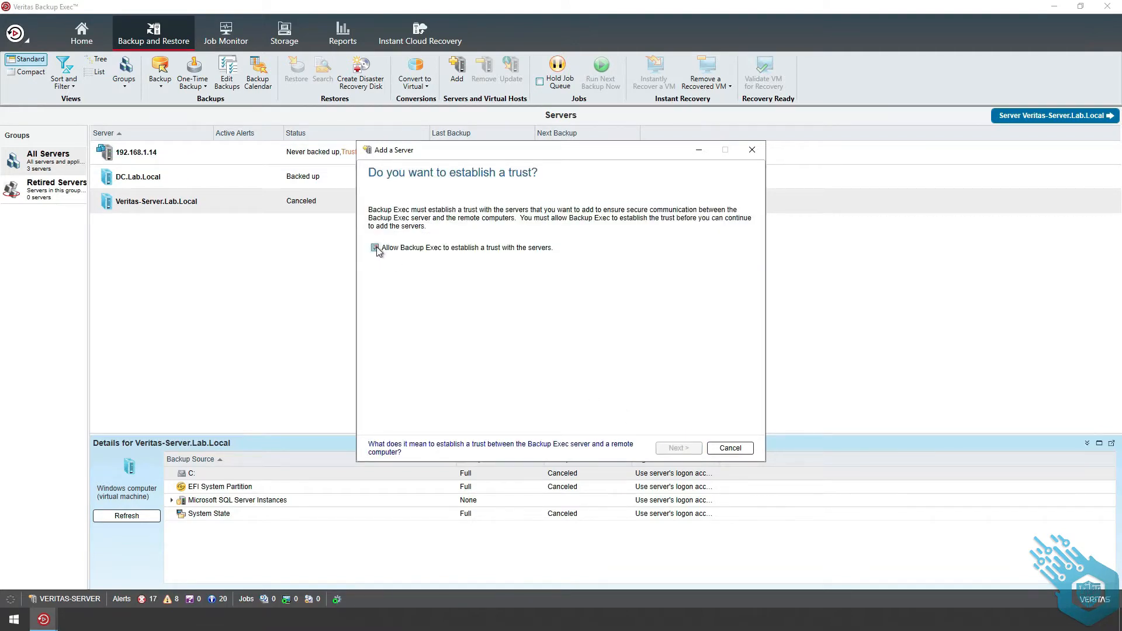
left_click(677, 448)
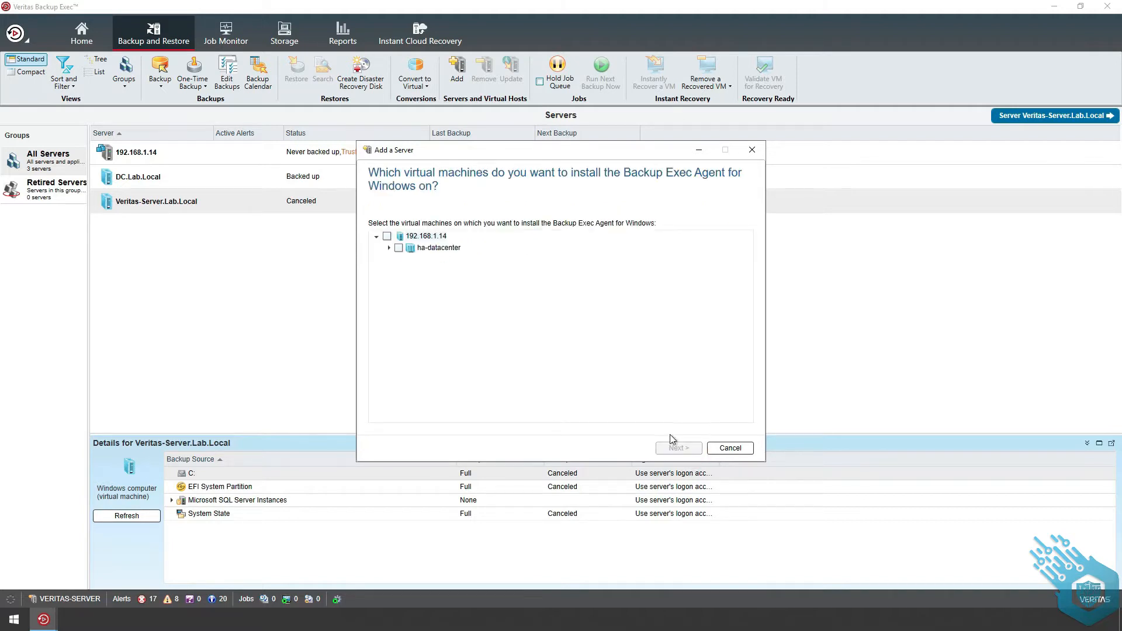
Choose WindowsServer2016 under ha-datacenter for agent installation with the System Logon Account and start the install
left_click(389, 248)
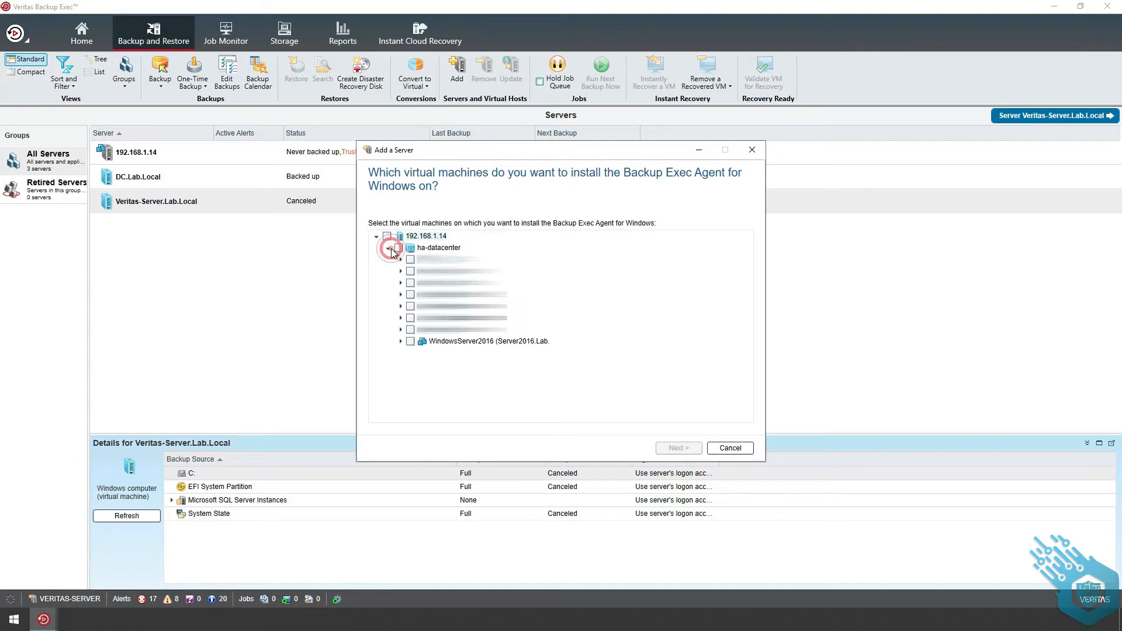
left_click(388, 247)
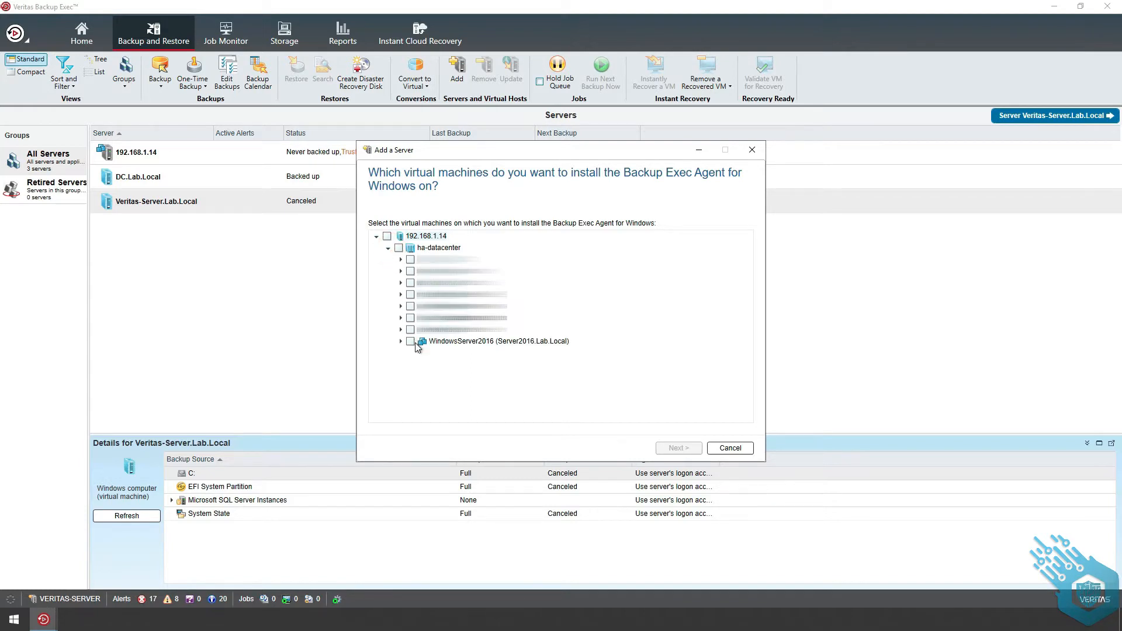
left_click(411, 340)
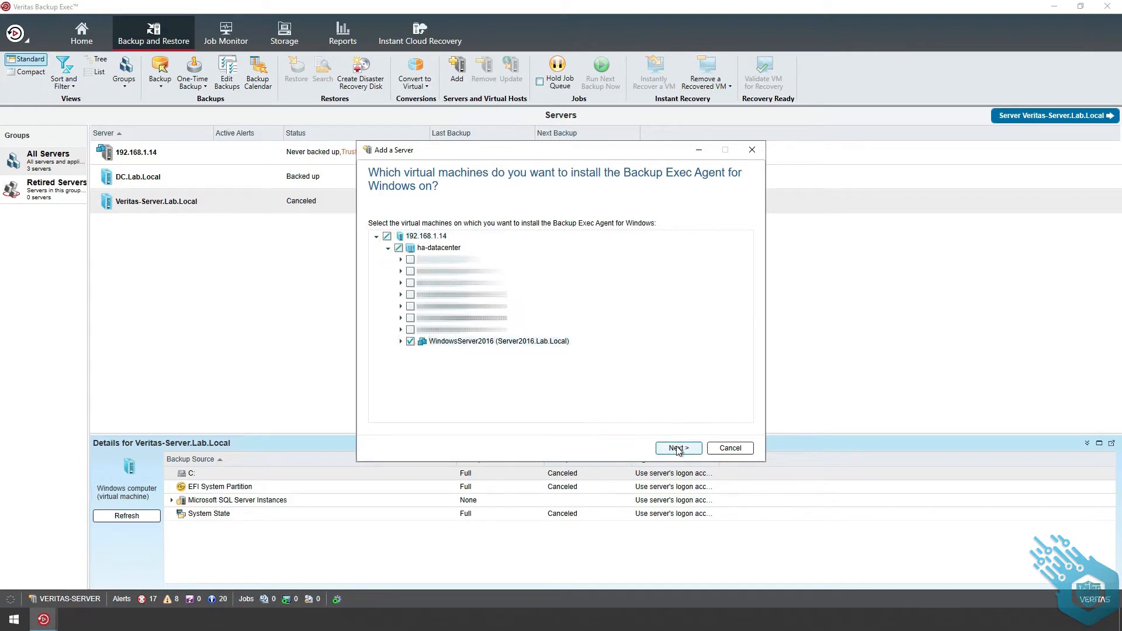
left_click(676, 447)
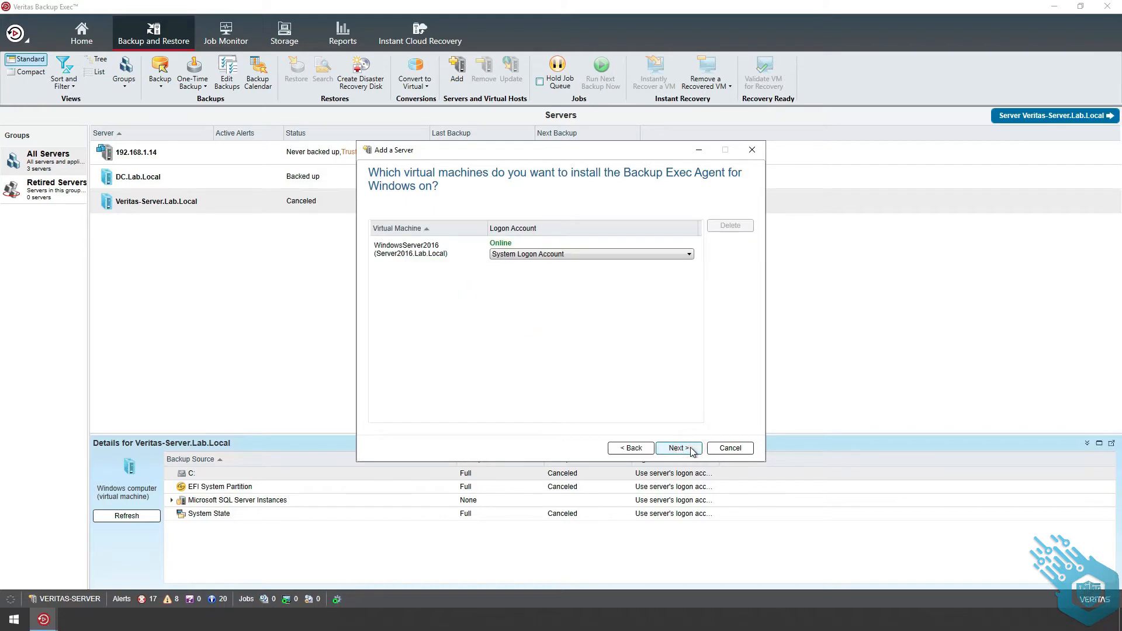
left_click(677, 447)
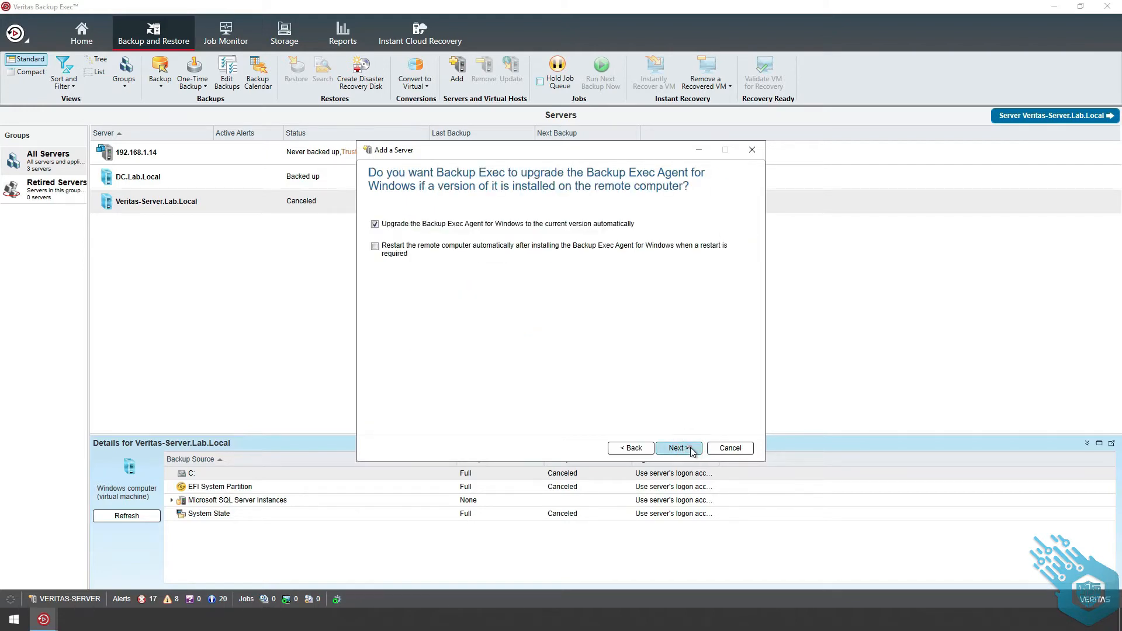
left_click(676, 449)
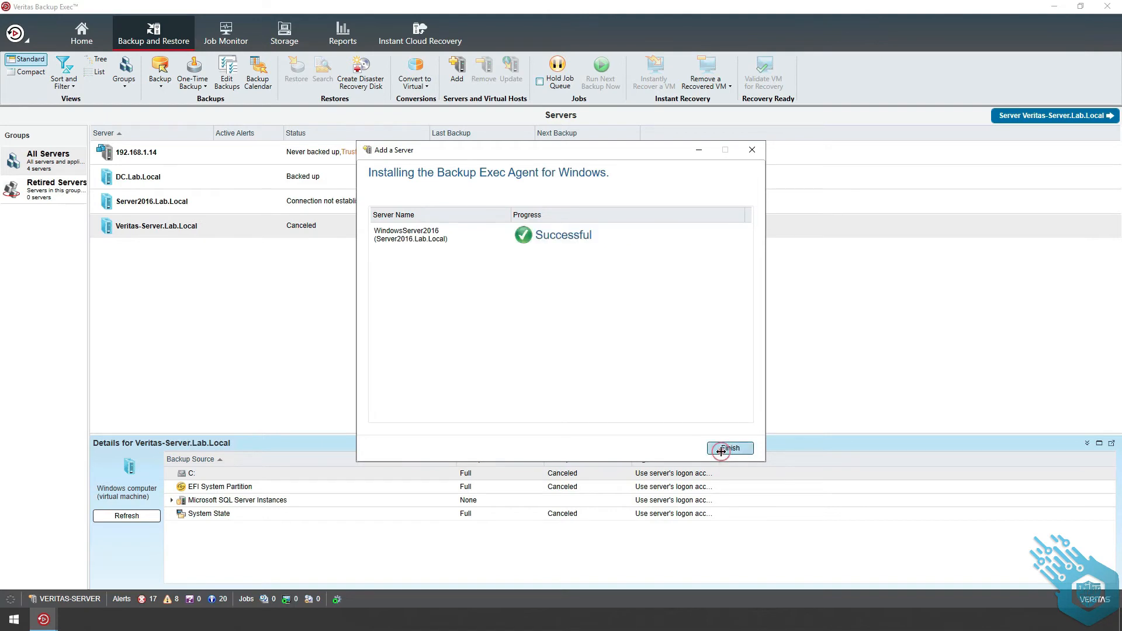
Finish the wizard once the agent installation on WindowsServer2016 reports Successful
left_click(729, 449)
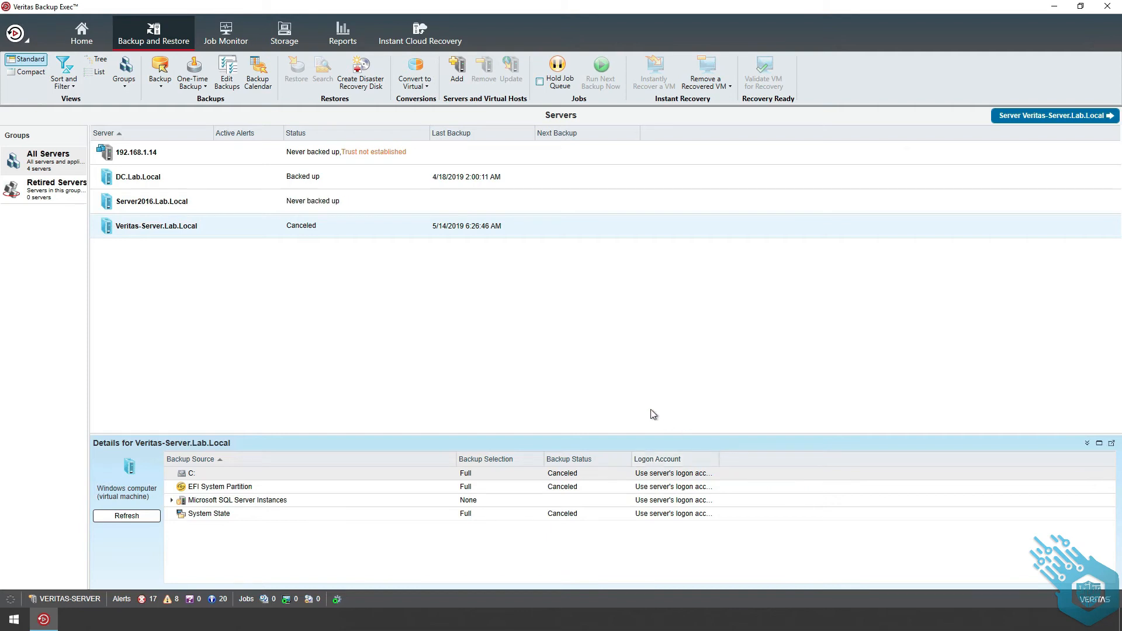
View the 192.168.1.14 host's details, then close Backup Exec
left_click(136, 152)
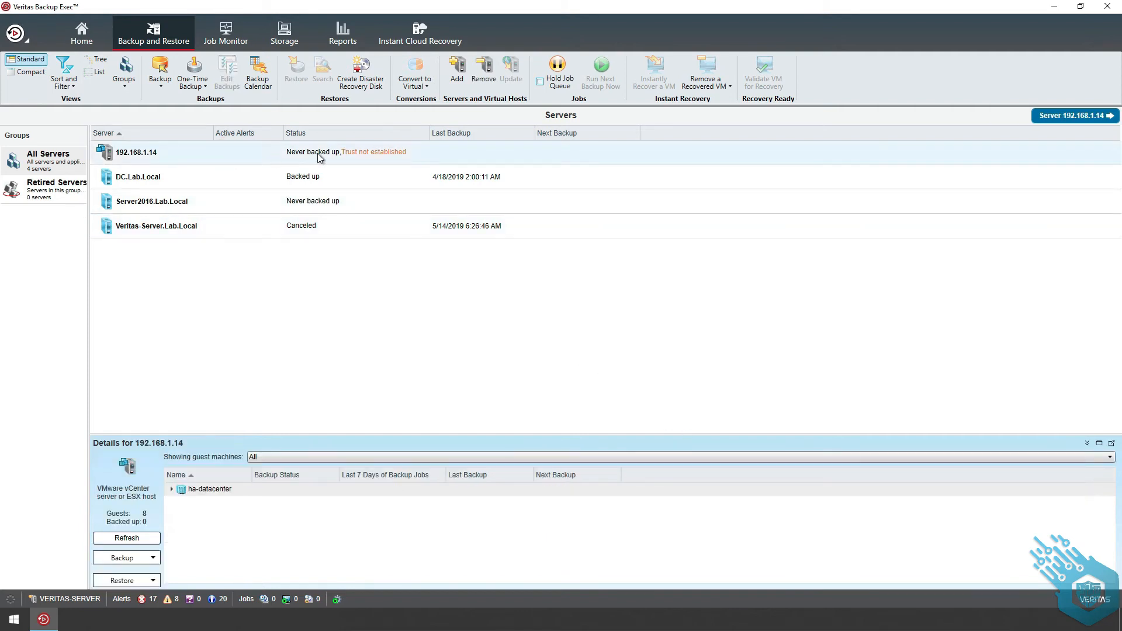
left_click(1107, 6)
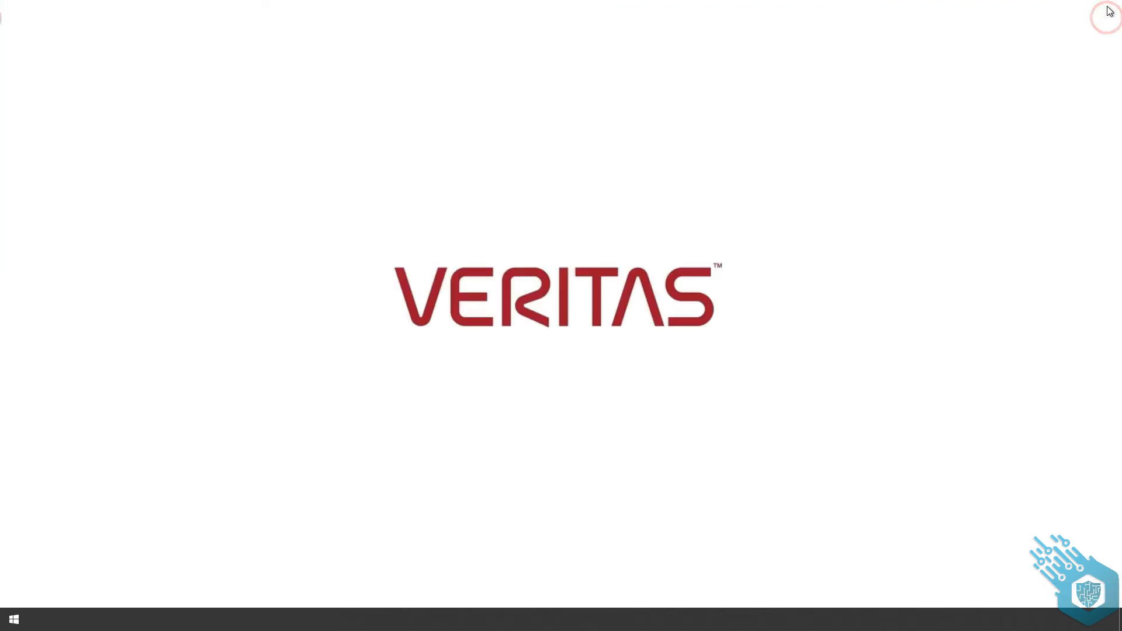